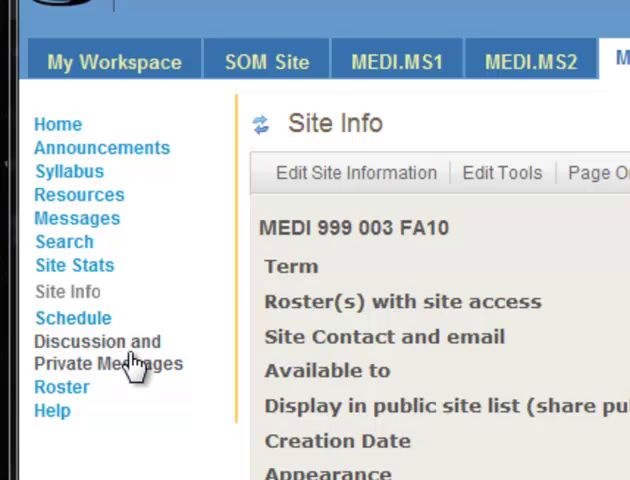
pyautogui.moveTo(108, 364)
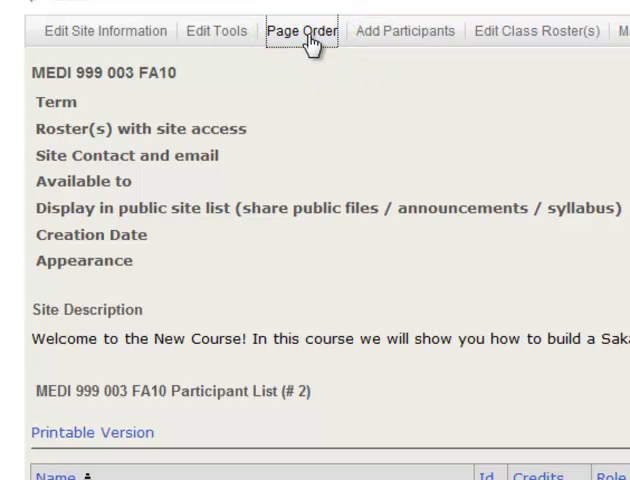
# In Page Order, move Roster up above Search and put Messages ahead of Resources.
pyautogui.click(300, 30)
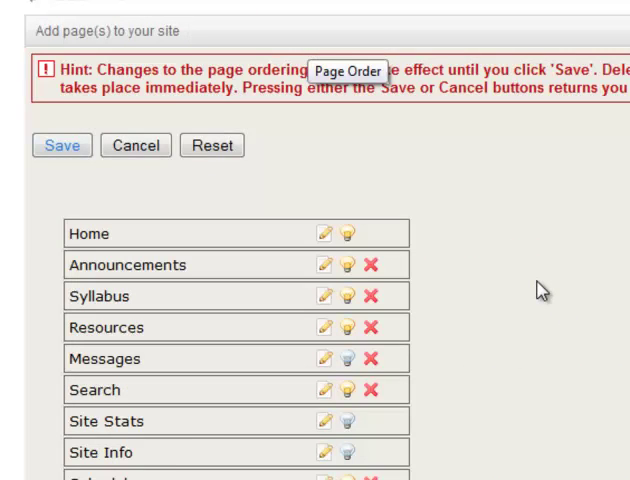
pyautogui.scroll(-3)
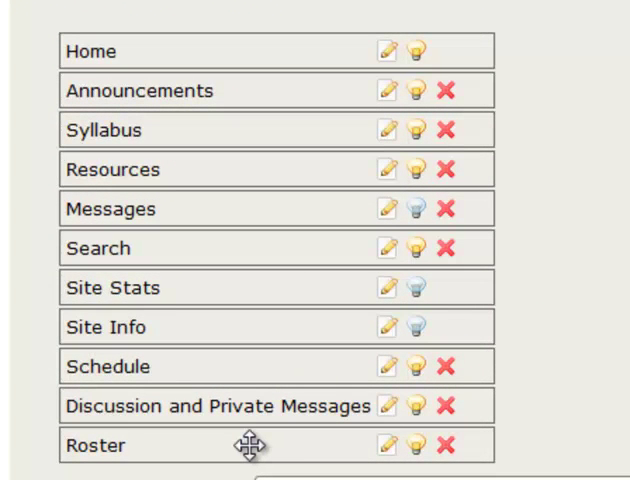
pyautogui.moveTo(250, 444); pyautogui.dragTo(250, 376)
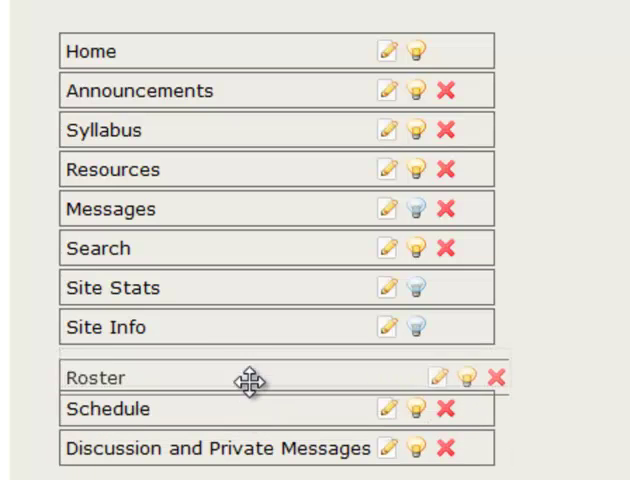
pyautogui.moveTo(252, 378); pyautogui.dragTo(252, 256)
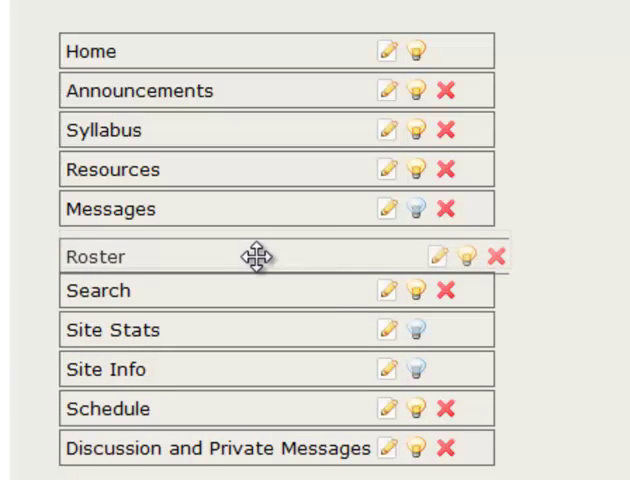
pyautogui.moveTo(254, 256); pyautogui.dragTo(240, 180)
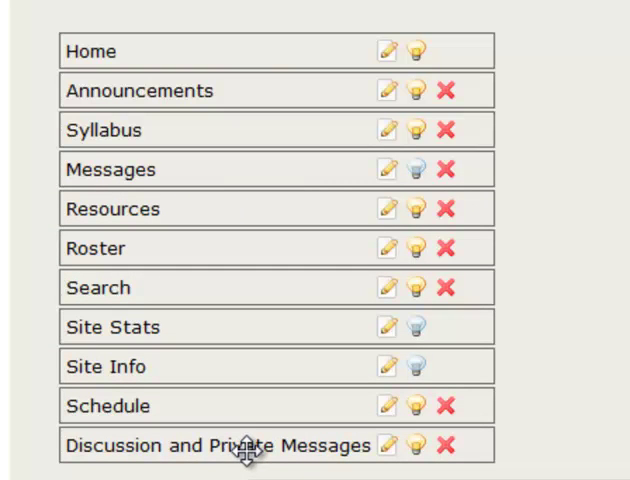
# Move Discussion and Private Messages under Syllabus and Schedule under Announcements.
pyautogui.moveTo(244, 444); pyautogui.dragTo(244, 374)
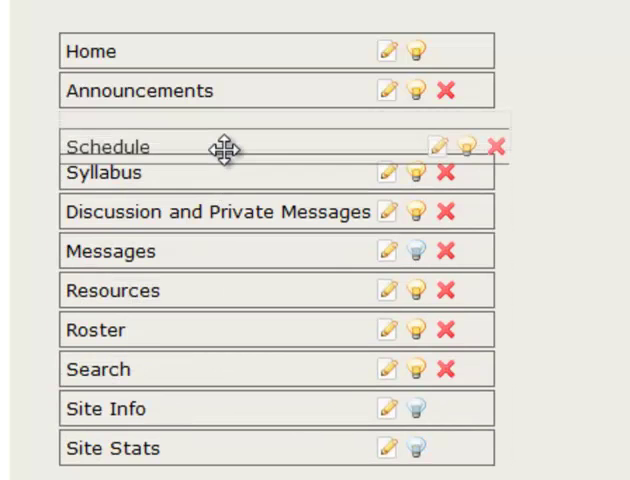
pyautogui.moveTo(224, 148); pyautogui.dragTo(236, 140)
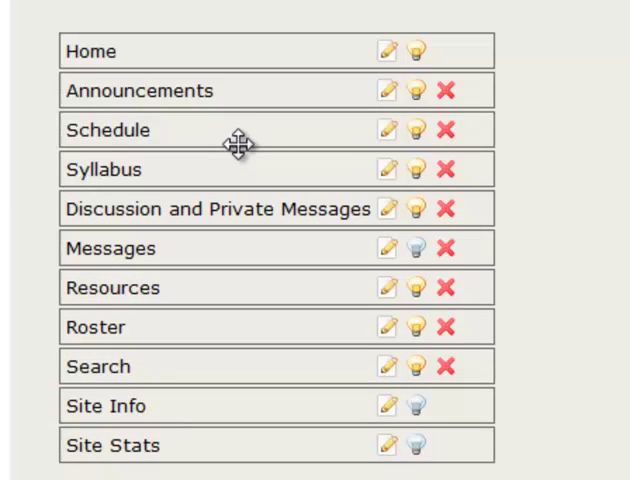
pyautogui.moveTo(342, 160)
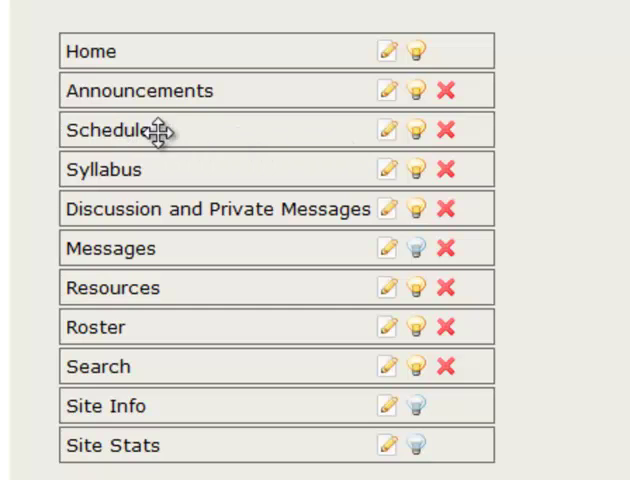
pyautogui.moveTo(386, 130)
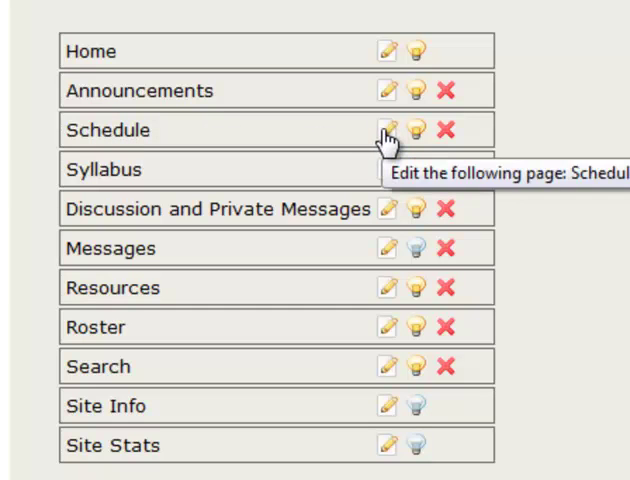
# Retitle the Schedule page as Calendar and confirm the change.
pyautogui.click(386, 130)
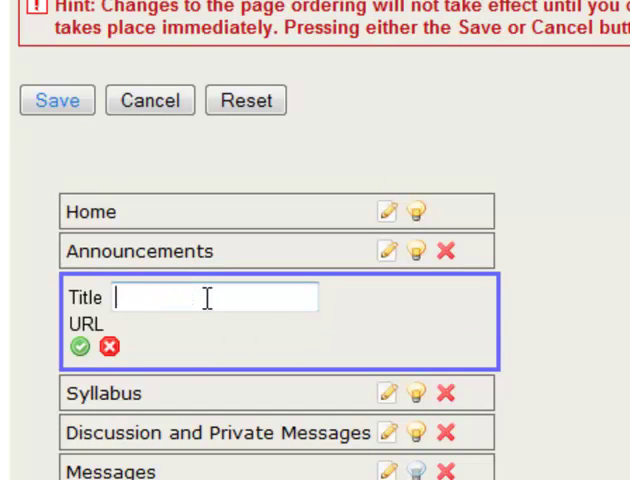
pyautogui.write('Calendar')
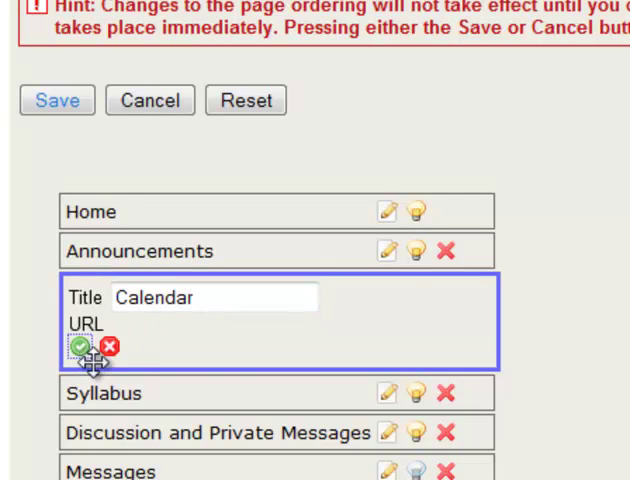
pyautogui.click(80, 346)
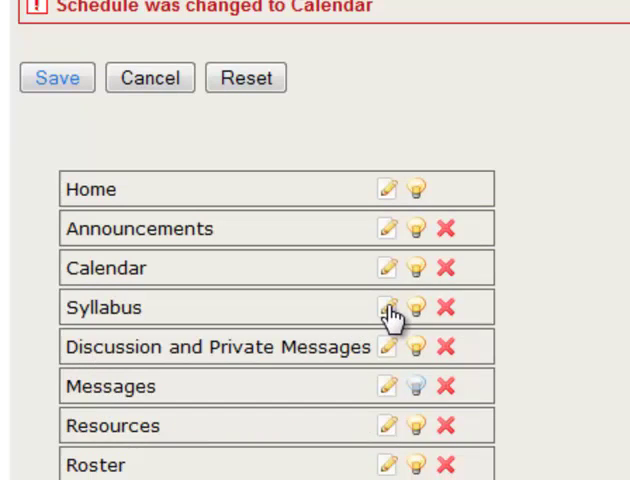
# Retitle the Syllabus page as Course_Information.
pyautogui.click(386, 308)
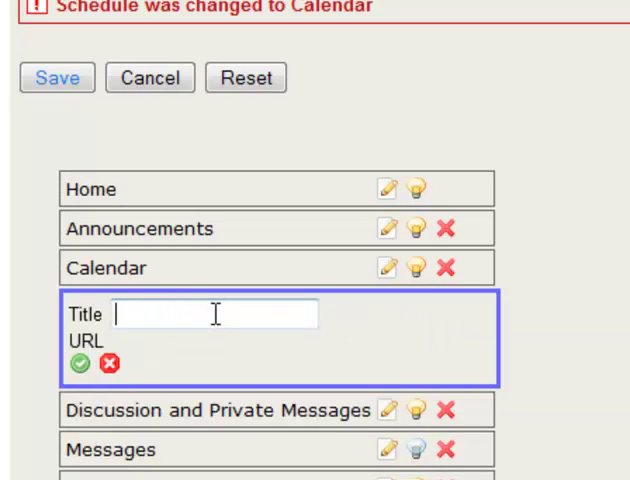
pyautogui.write('C')
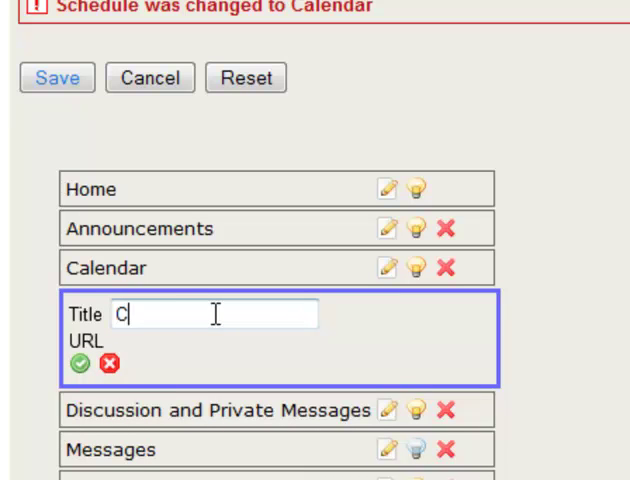
pyautogui.write('ourse')
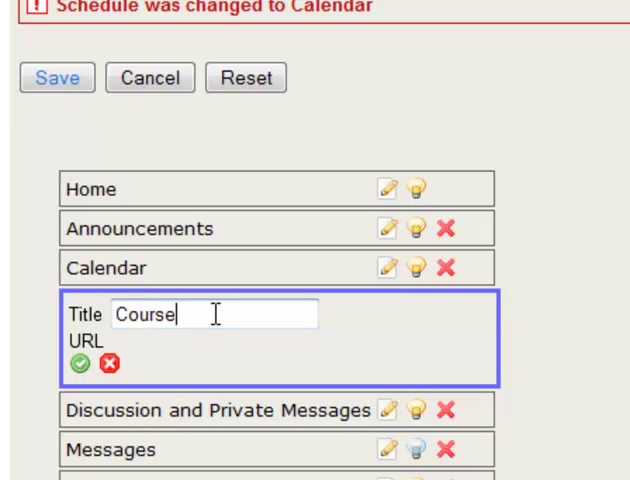
pyautogui.write('_Information')
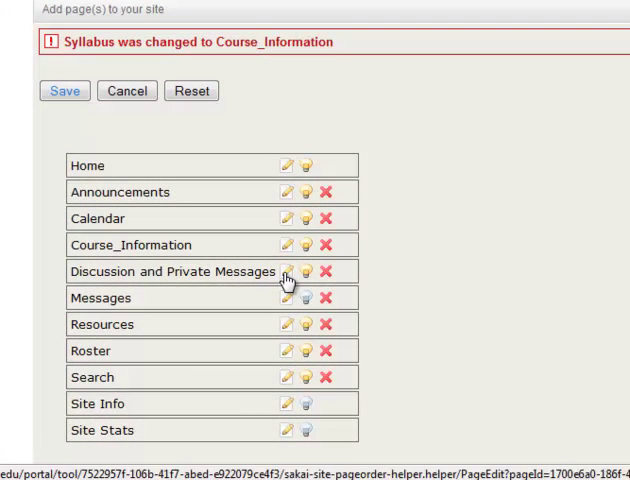
# Retitle the Discussion and Private Messages page as Forums and confirm.
pyautogui.click(288, 272)
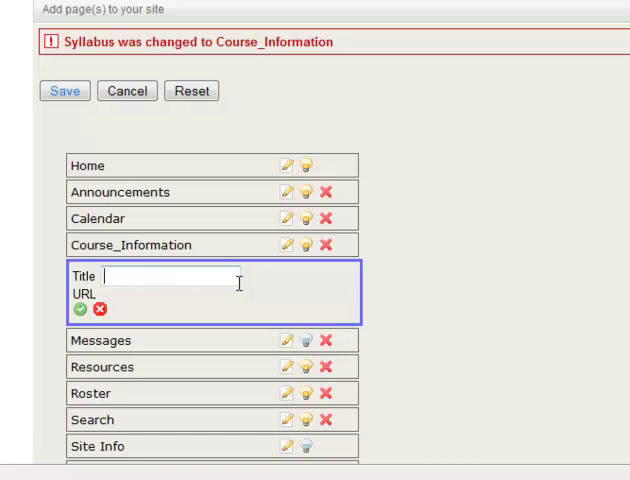
pyautogui.write('For')
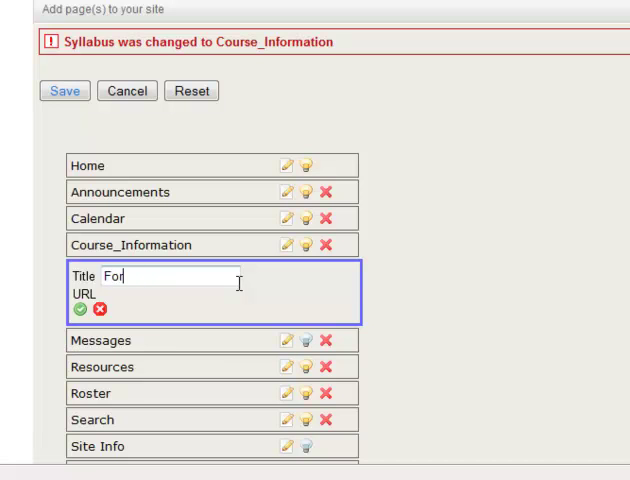
pyautogui.write('ums')
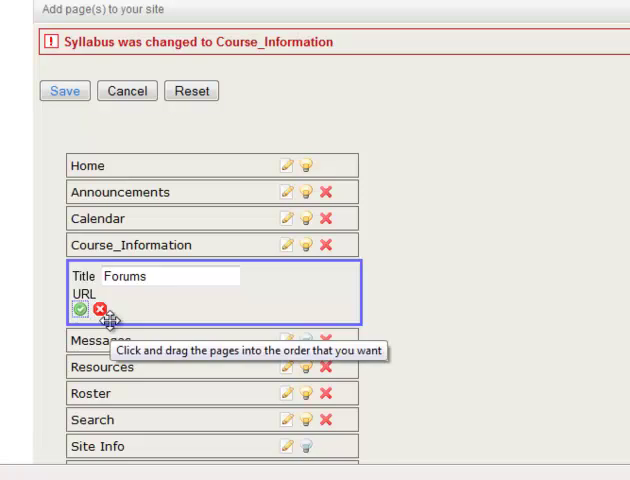
pyautogui.click(72, 308)
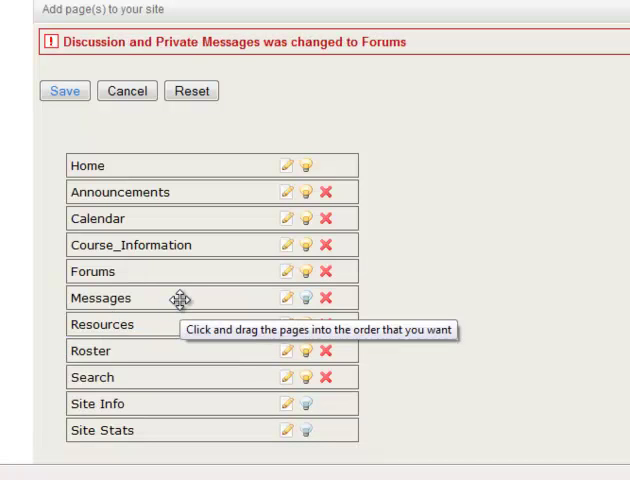
# Save the reordered and renamed page list.
pyautogui.scroll(-3)
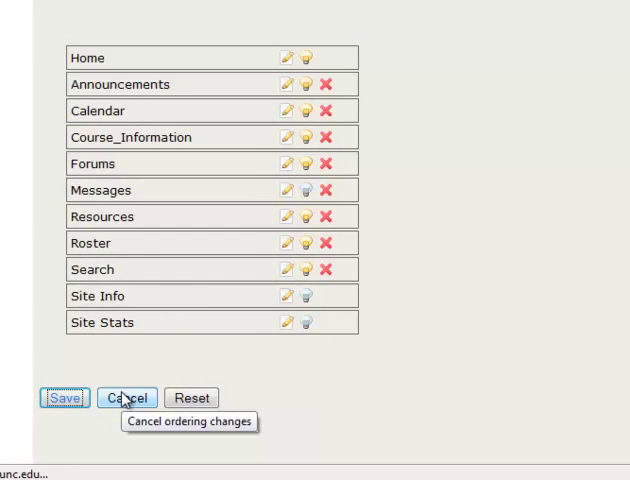
pyautogui.click(128, 396)
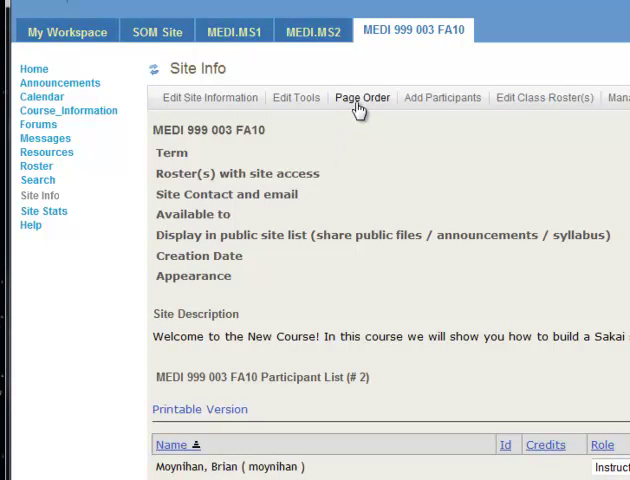
# Return to Page Order and hide the Resources page from participants.
pyautogui.click(362, 96)
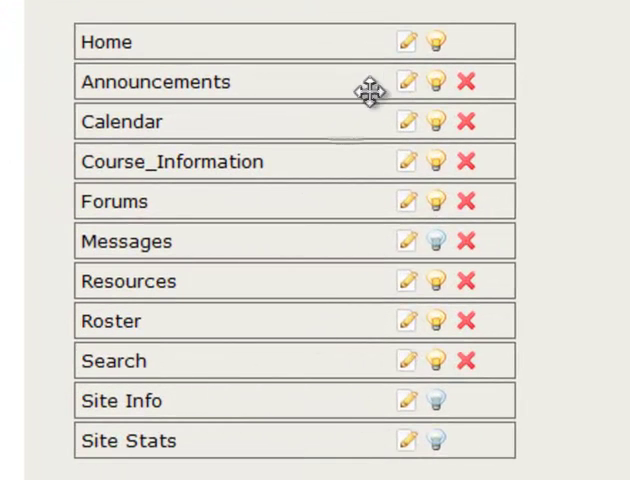
pyautogui.moveTo(406, 82)
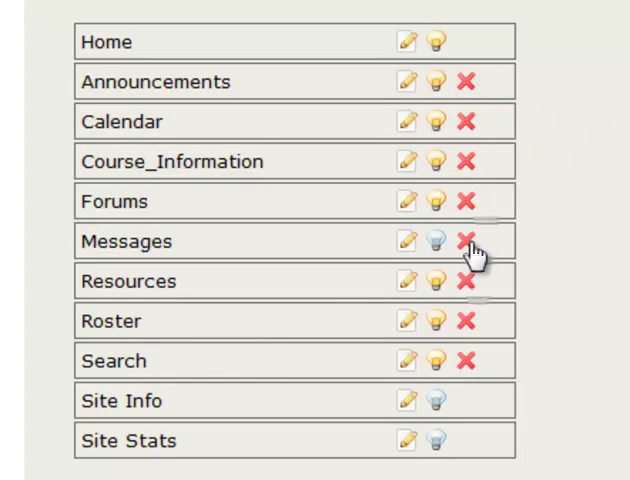
pyautogui.moveTo(436, 96)
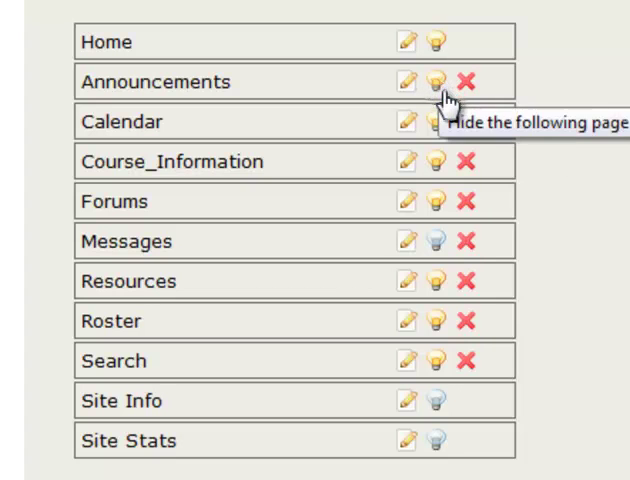
pyautogui.moveTo(428, 298)
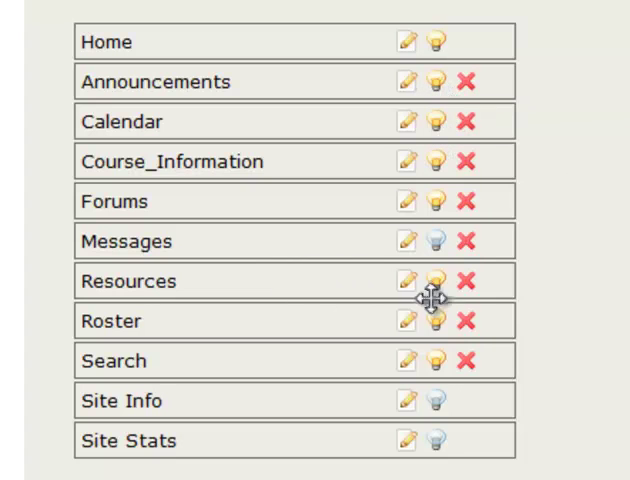
pyautogui.moveTo(436, 284)
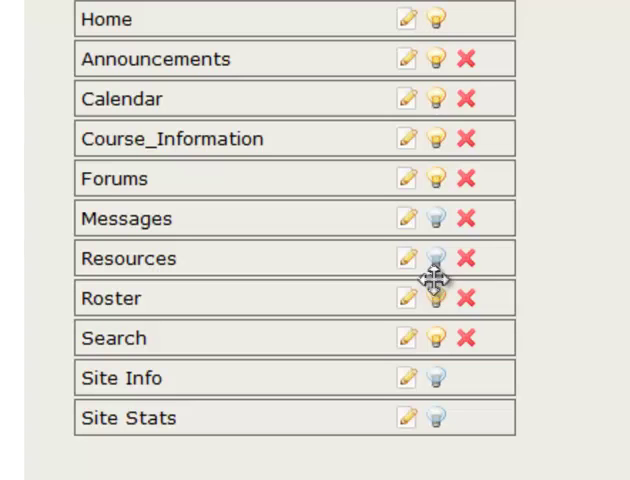
pyautogui.scroll(-3)
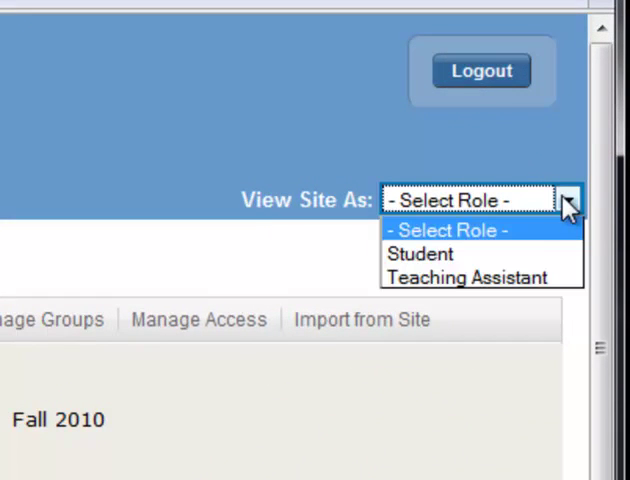
# Switch View Site As to Student and check the sidebar pages.
pyautogui.click(420, 254)
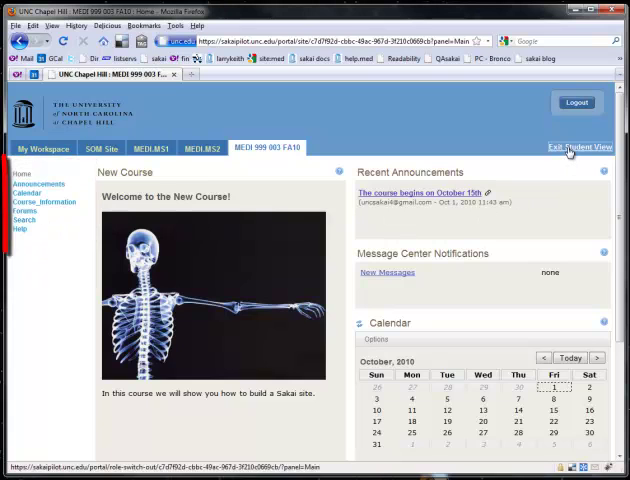
pyautogui.click(578, 148)
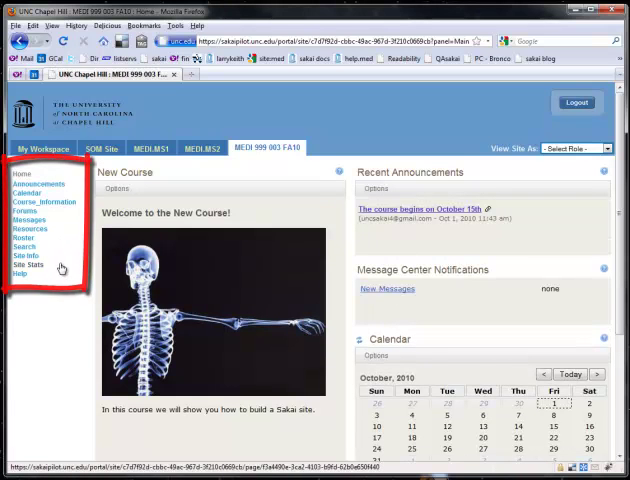